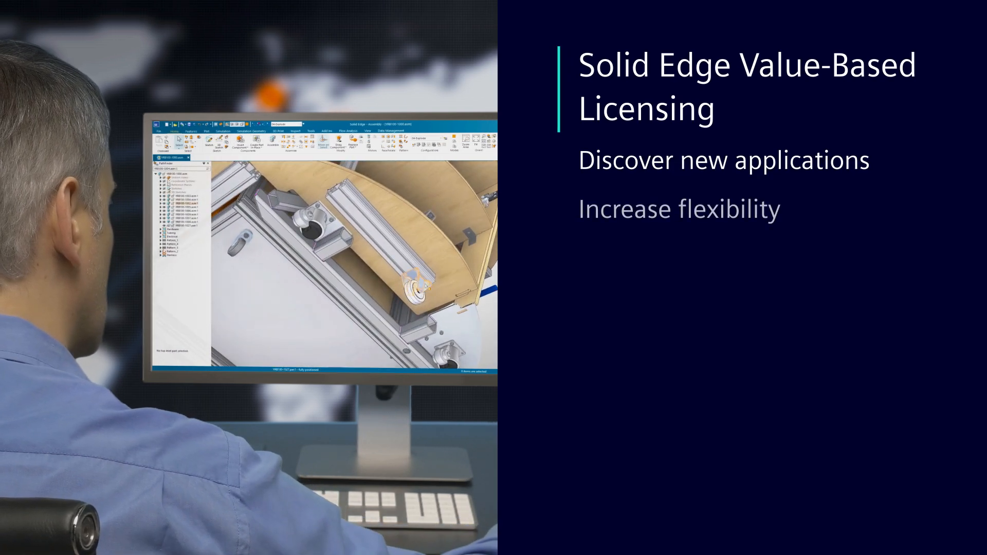
right_click(412, 281)
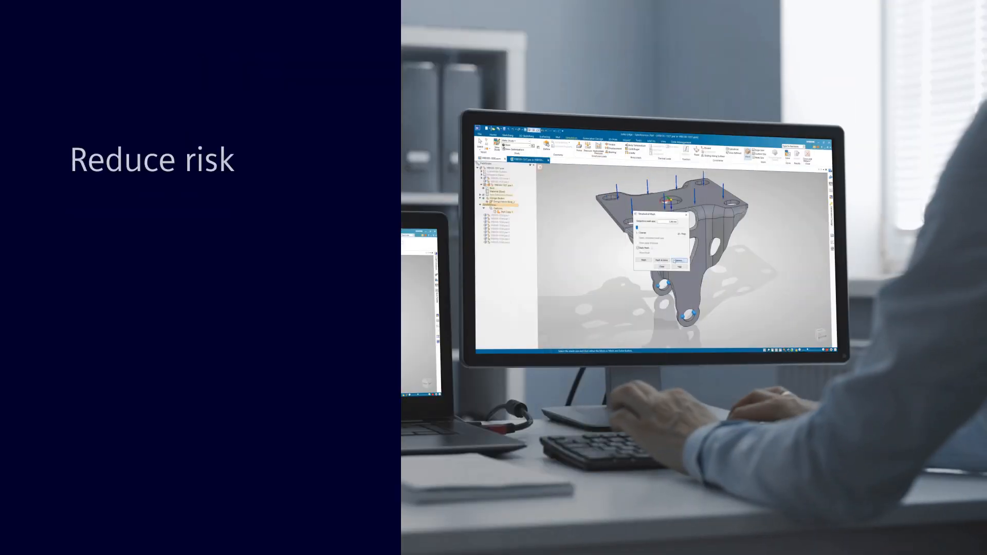
click(678, 261)
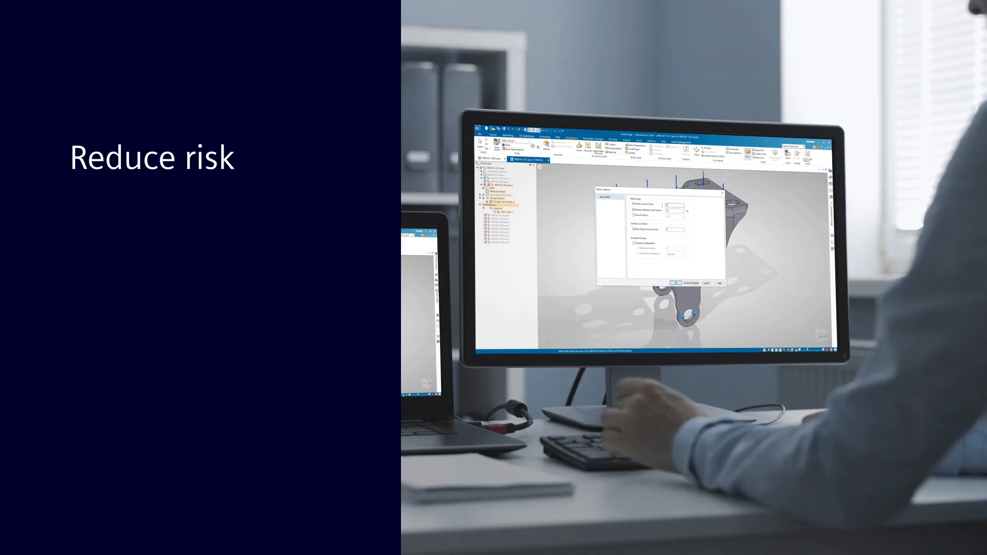